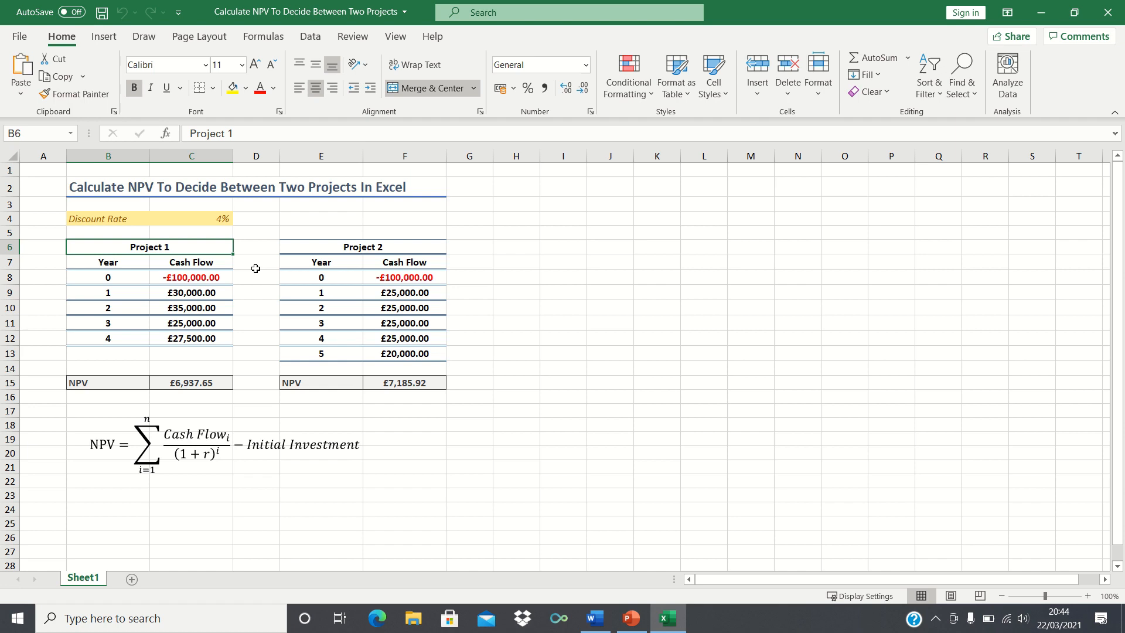
pyautogui.moveTo(242, 335)
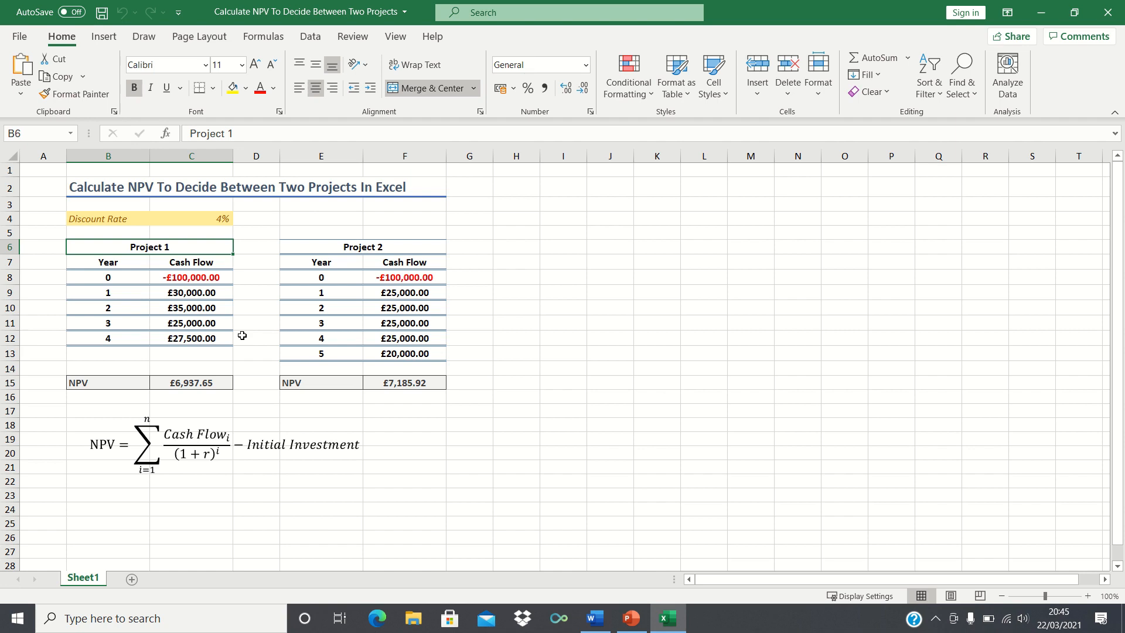
pyautogui.moveTo(255, 339)
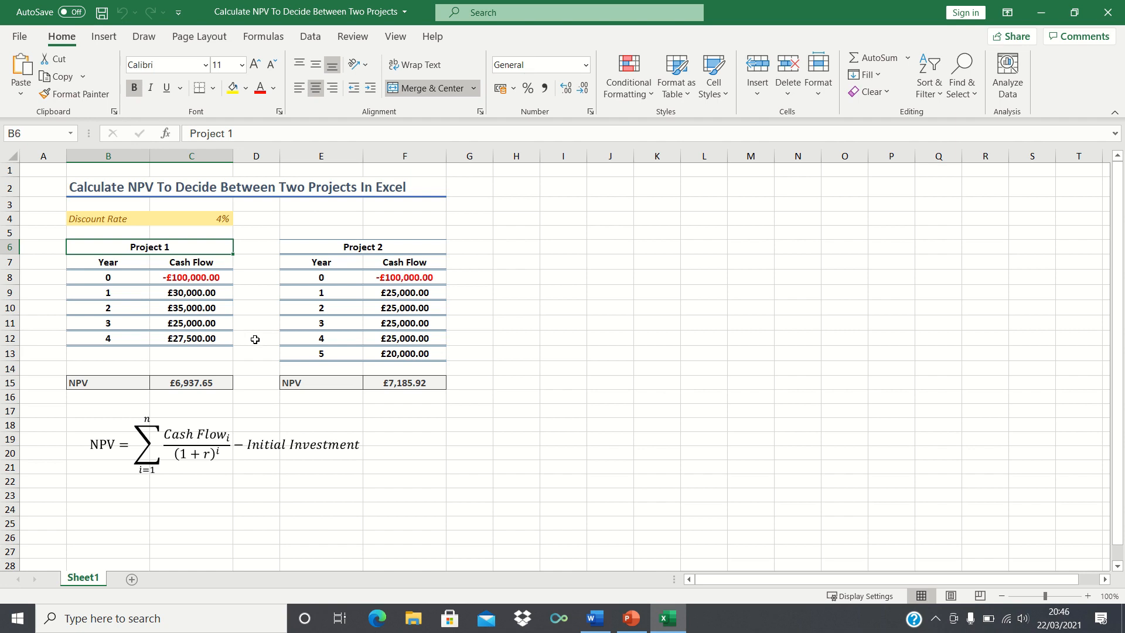
pyautogui.moveTo(205, 436)
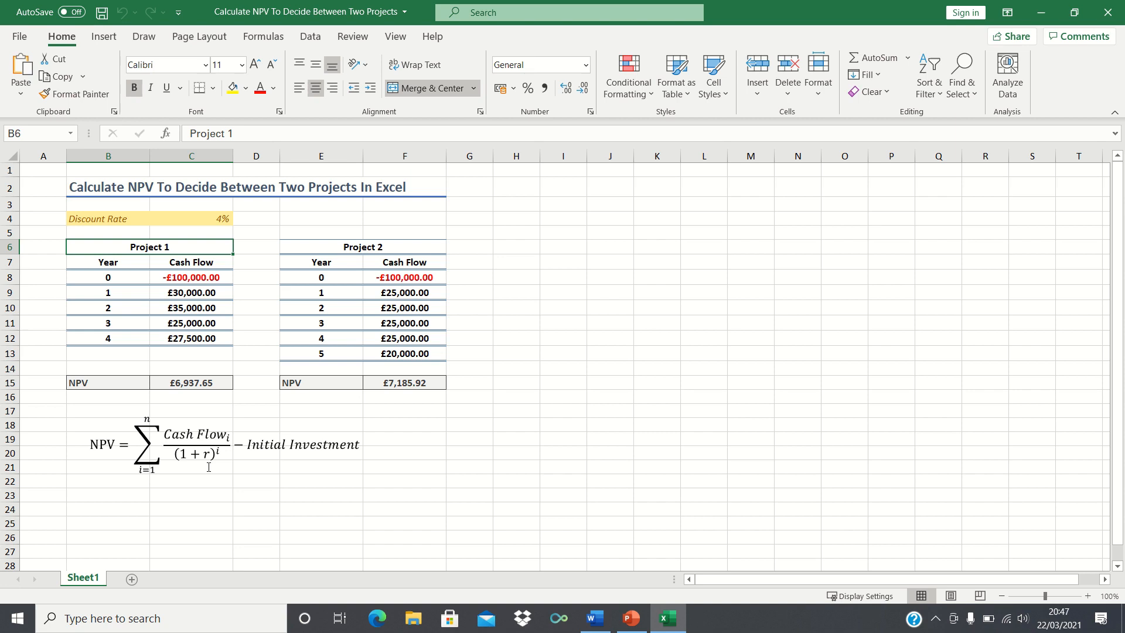
# - Clear the existing NPV results in C15 and F15
pyautogui.press('Delete')
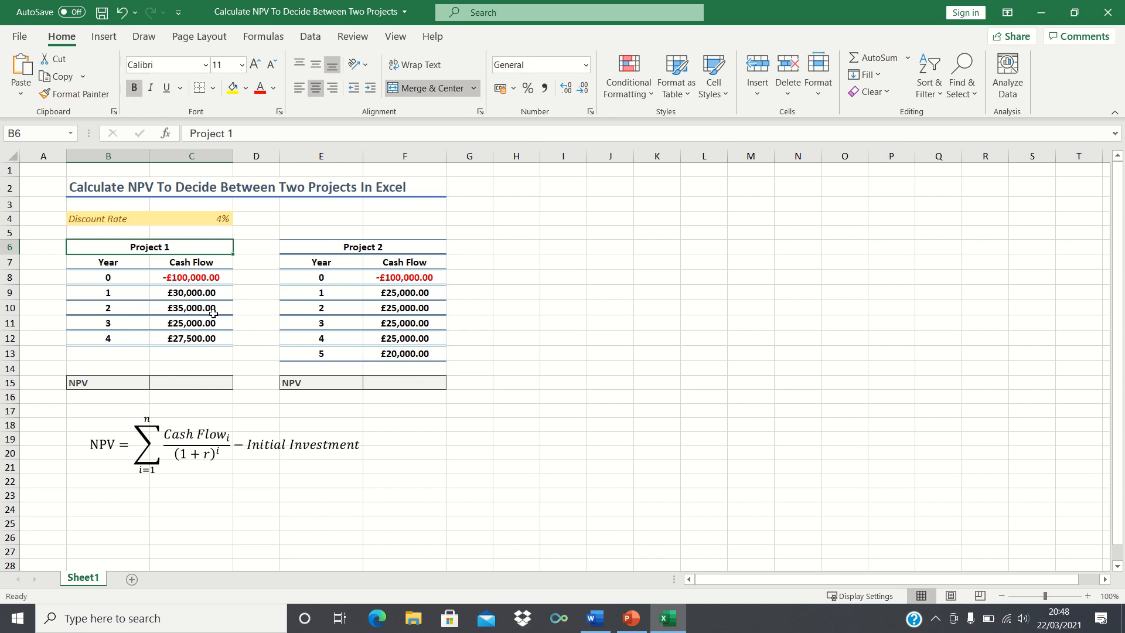
pyautogui.moveTo(263, 304)
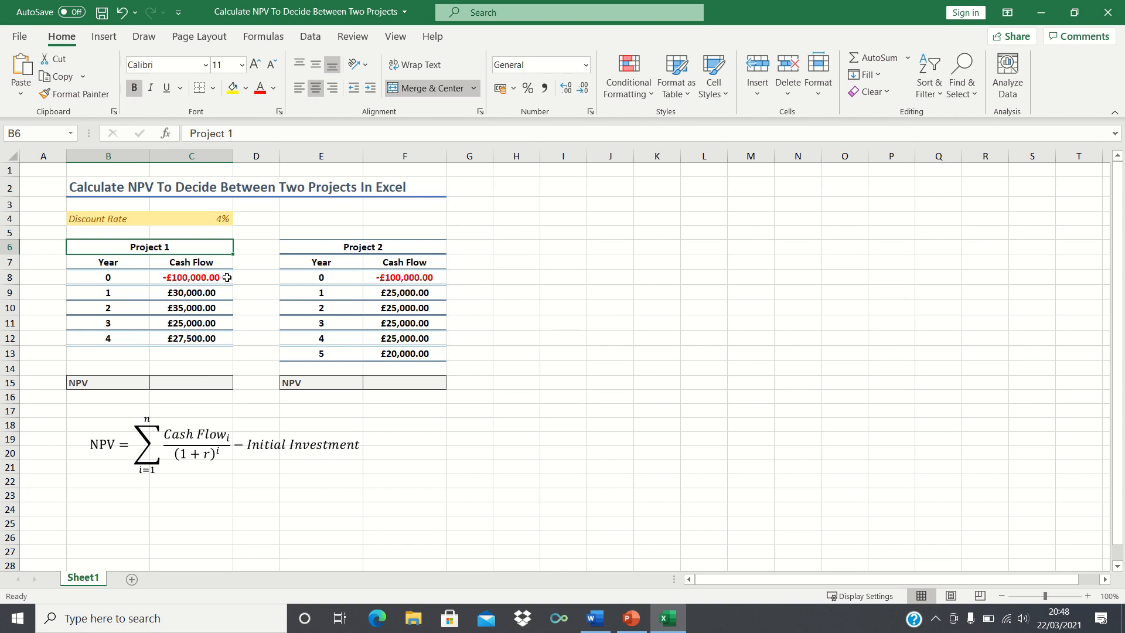
pyautogui.moveTo(385, 276)
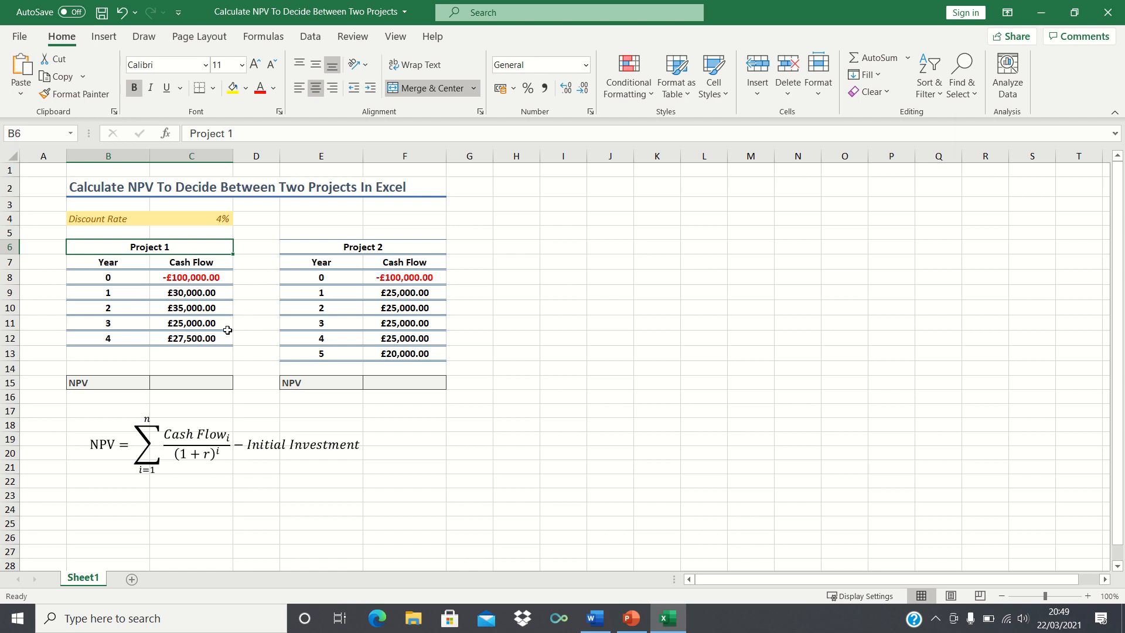
pyautogui.moveTo(209, 300)
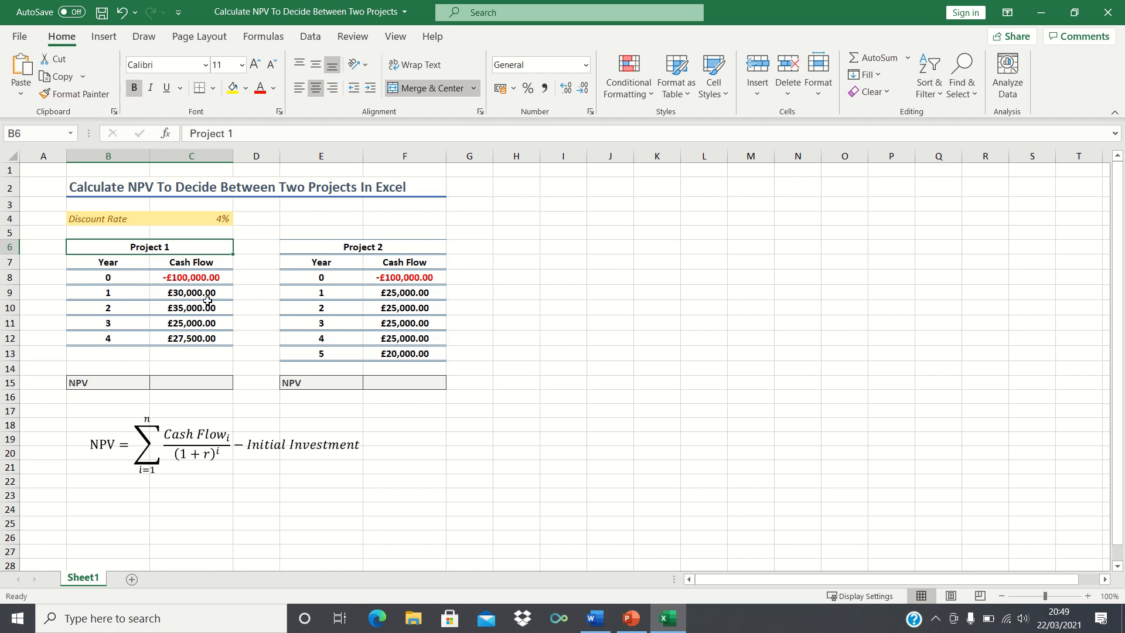
pyautogui.moveTo(477, 307)
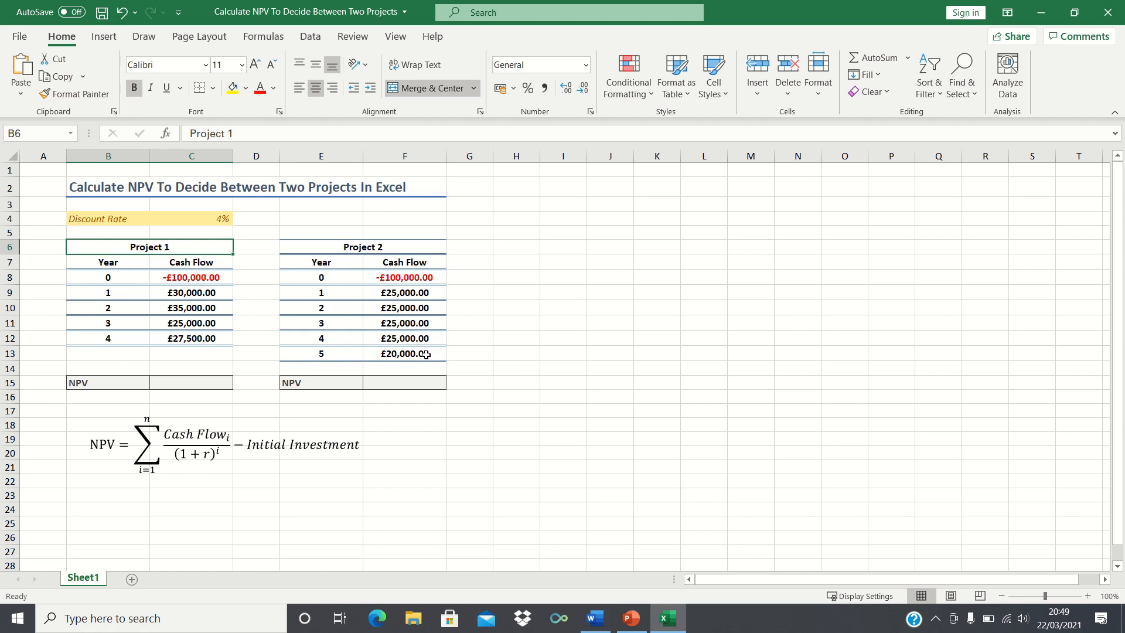
pyautogui.moveTo(347, 338)
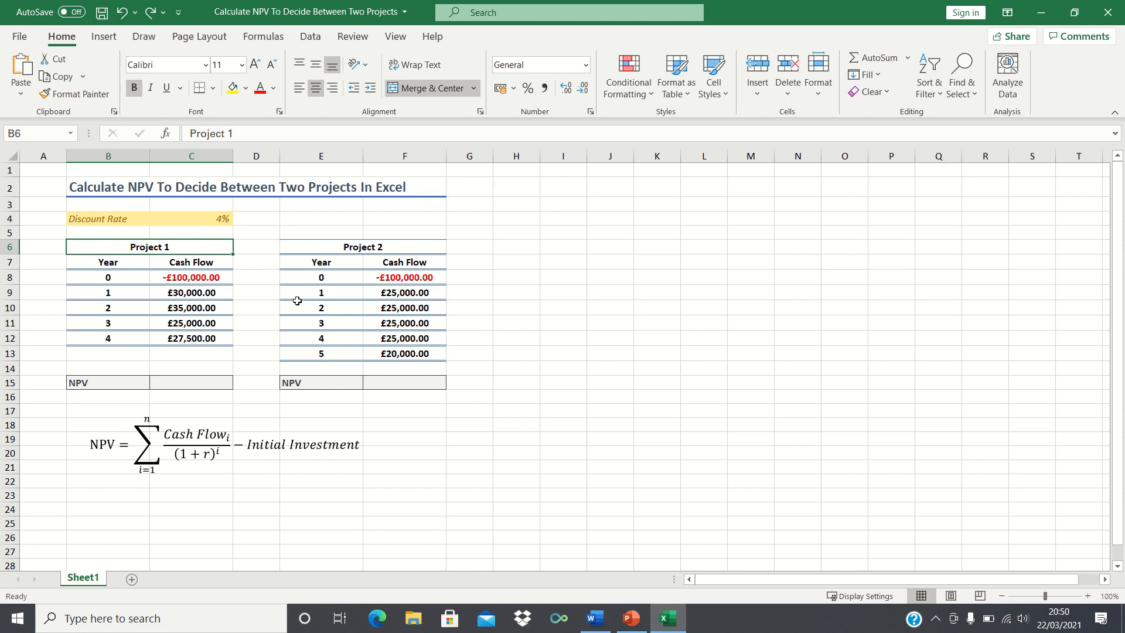
pyautogui.moveTo(274, 307)
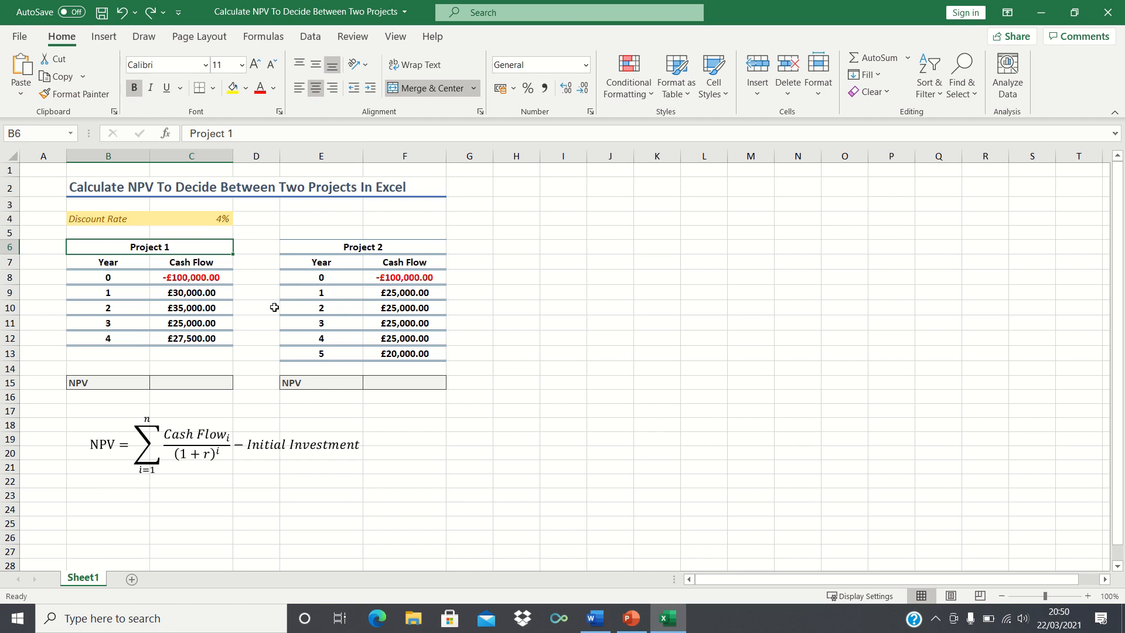
# - Enter =NPV(C4,C9:C12) in C15, giving Project 1's NPV of £6,937.65
pyautogui.click(191, 382)
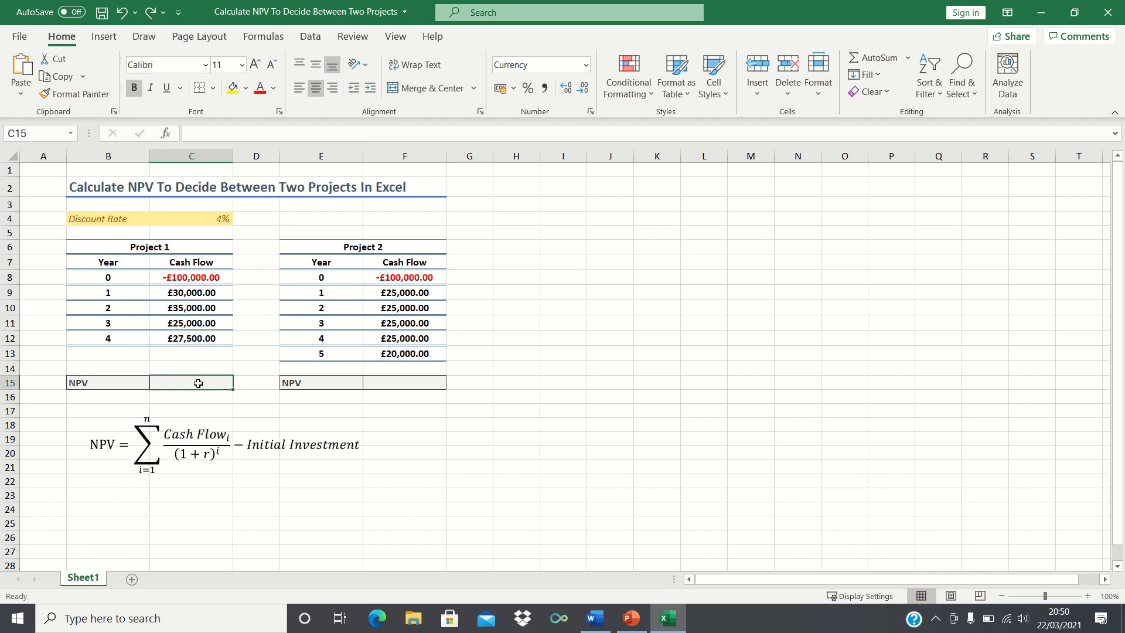
pyautogui.moveTo(255, 398)
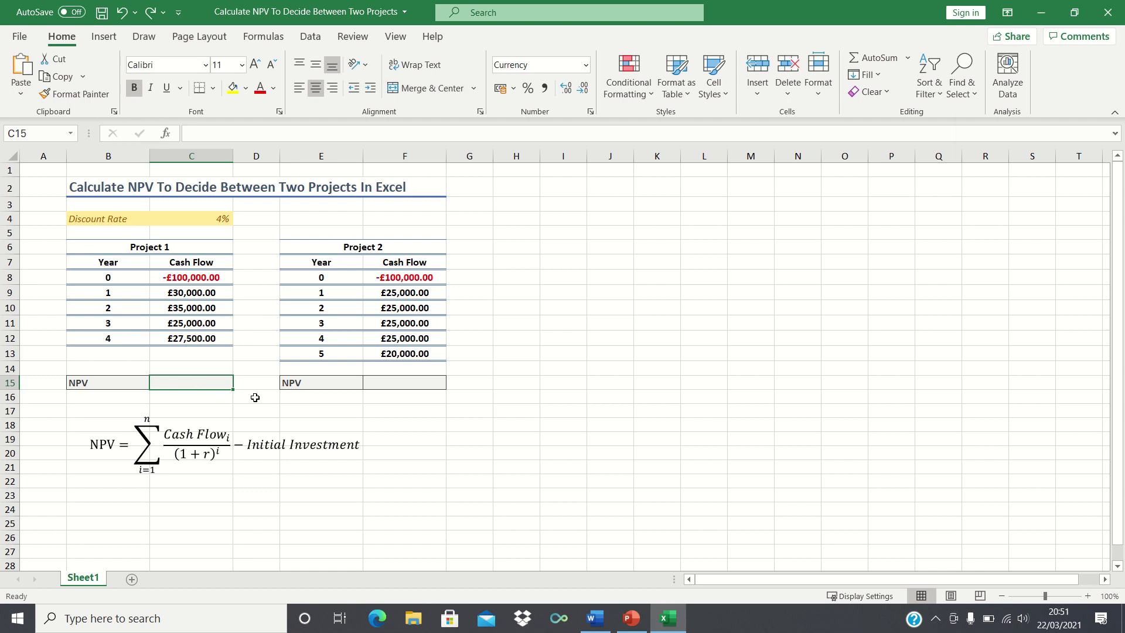
pyautogui.write('=NPV(')
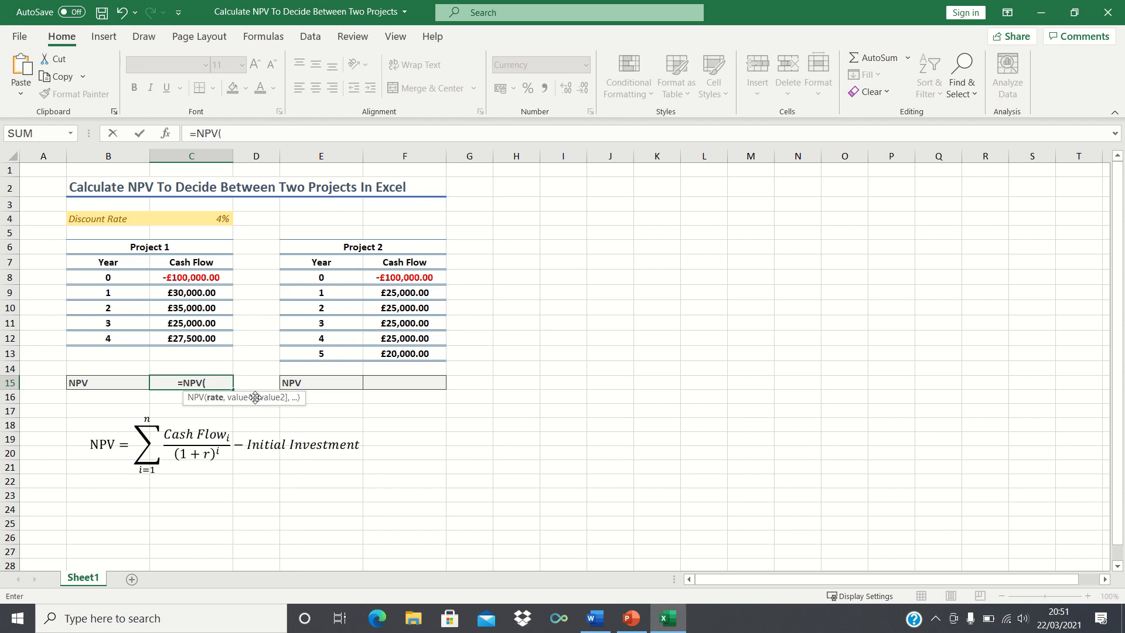
pyautogui.click(191, 218)
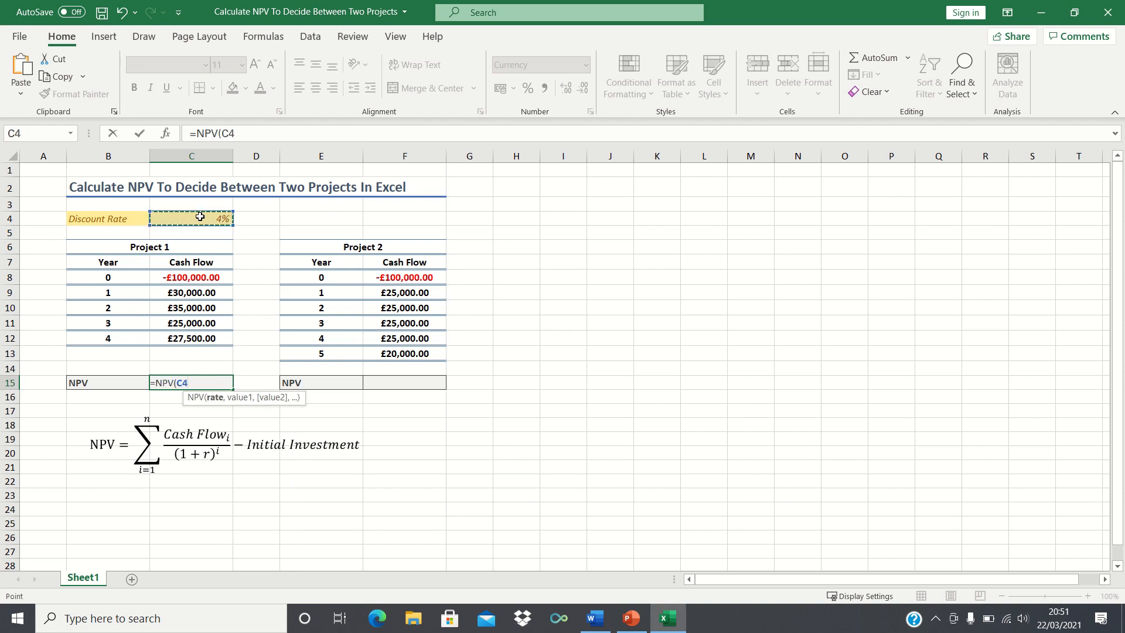
pyautogui.click(191, 292)
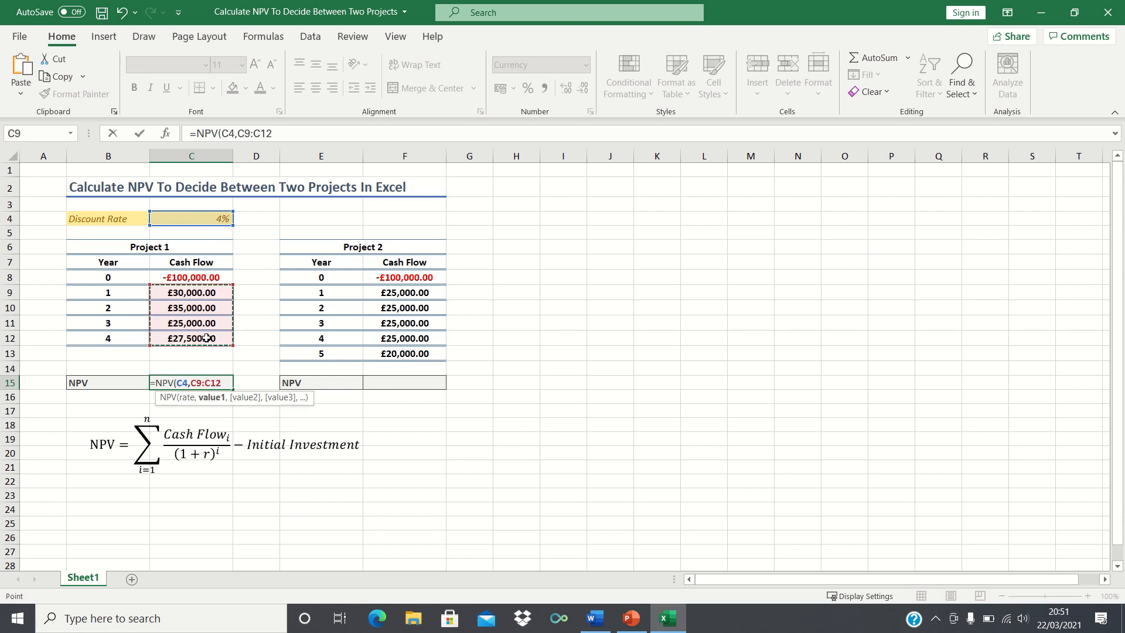
pyautogui.write(')')
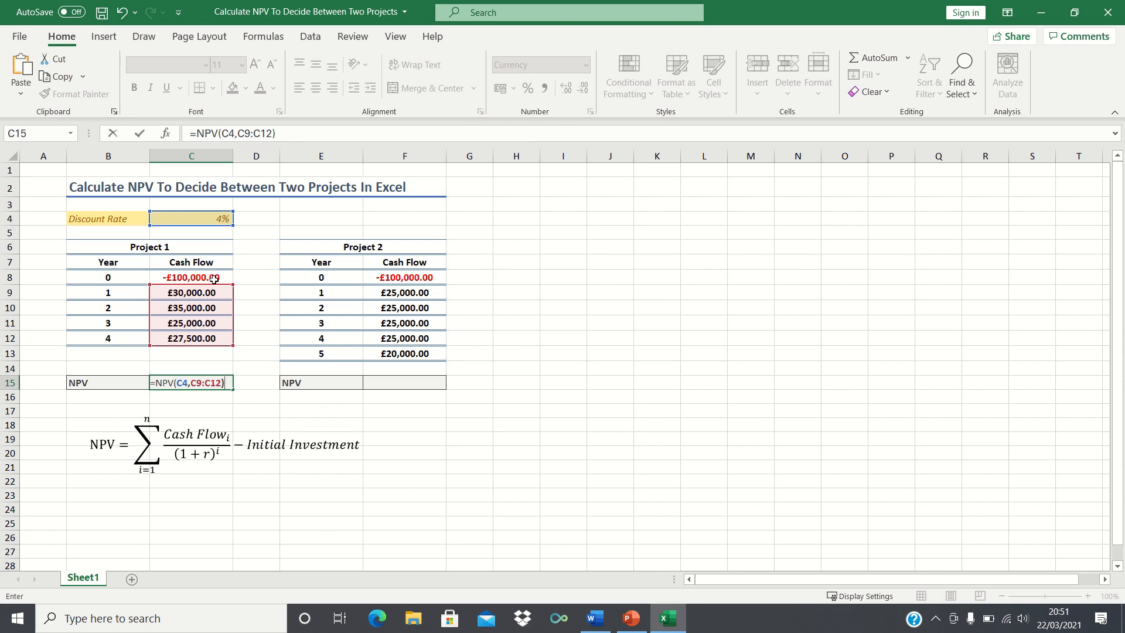
pyautogui.click(191, 278)
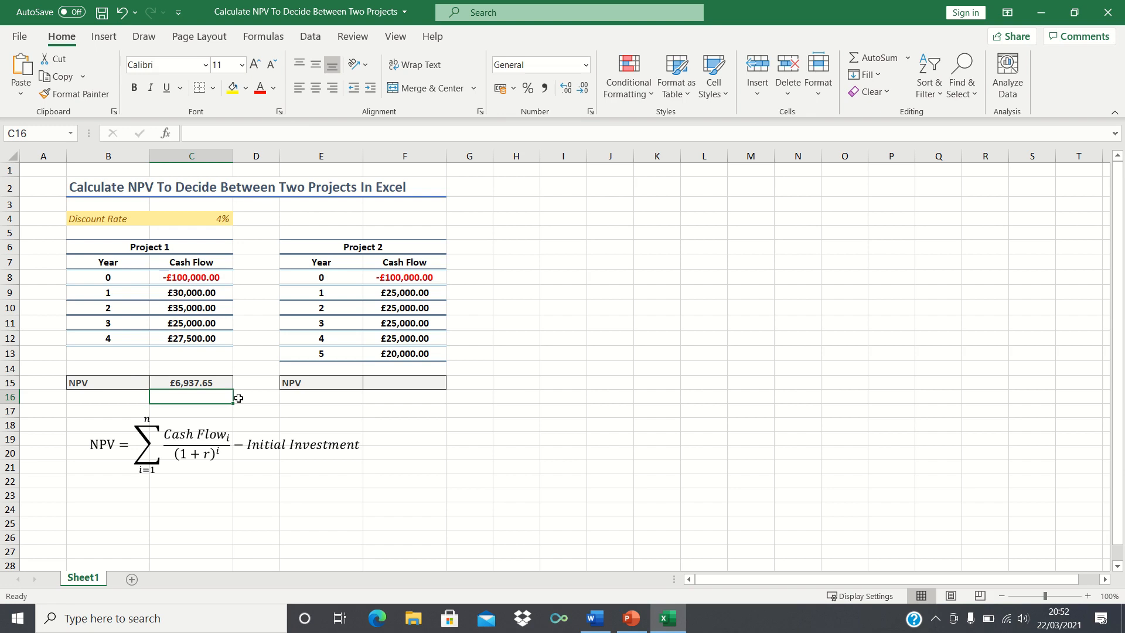
pyautogui.moveTo(215, 385)
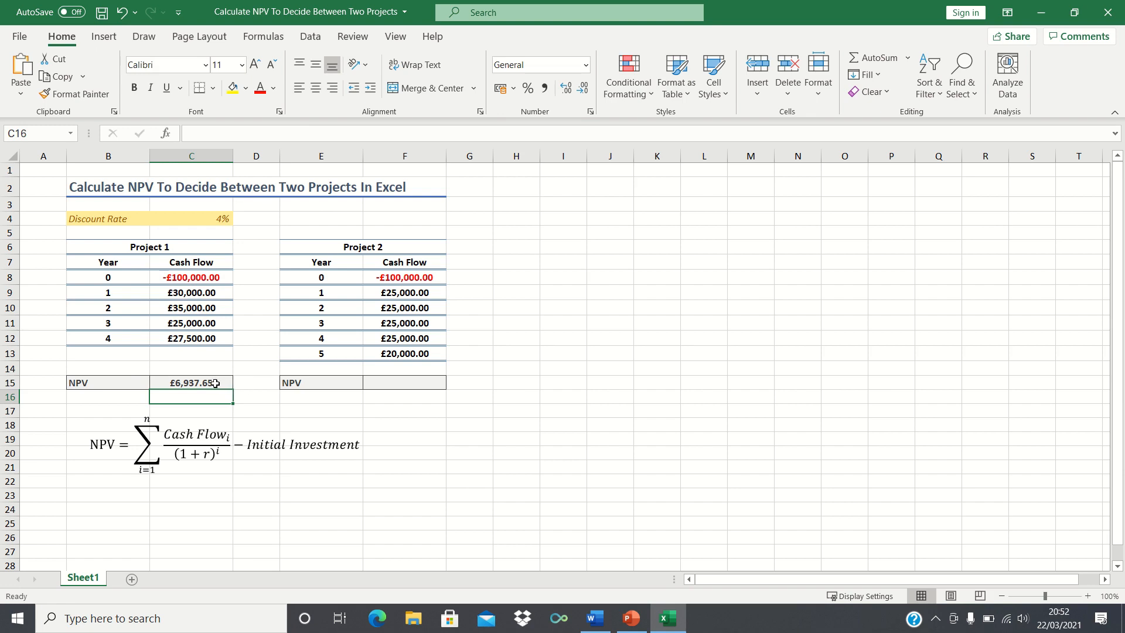
pyautogui.moveTo(225, 384)
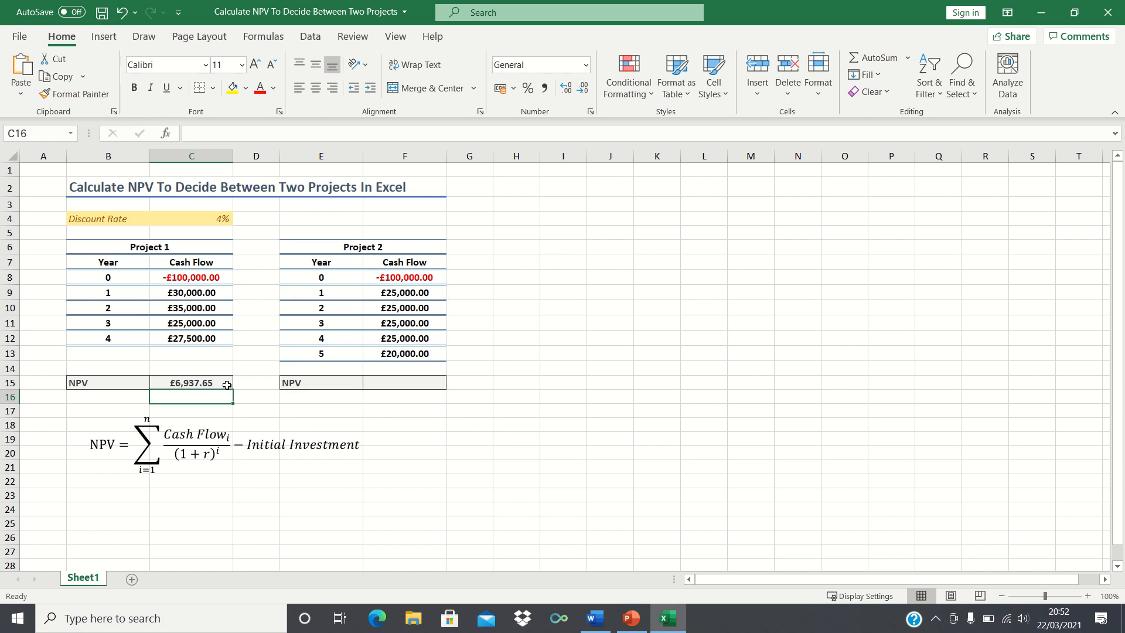
pyautogui.moveTo(190, 403)
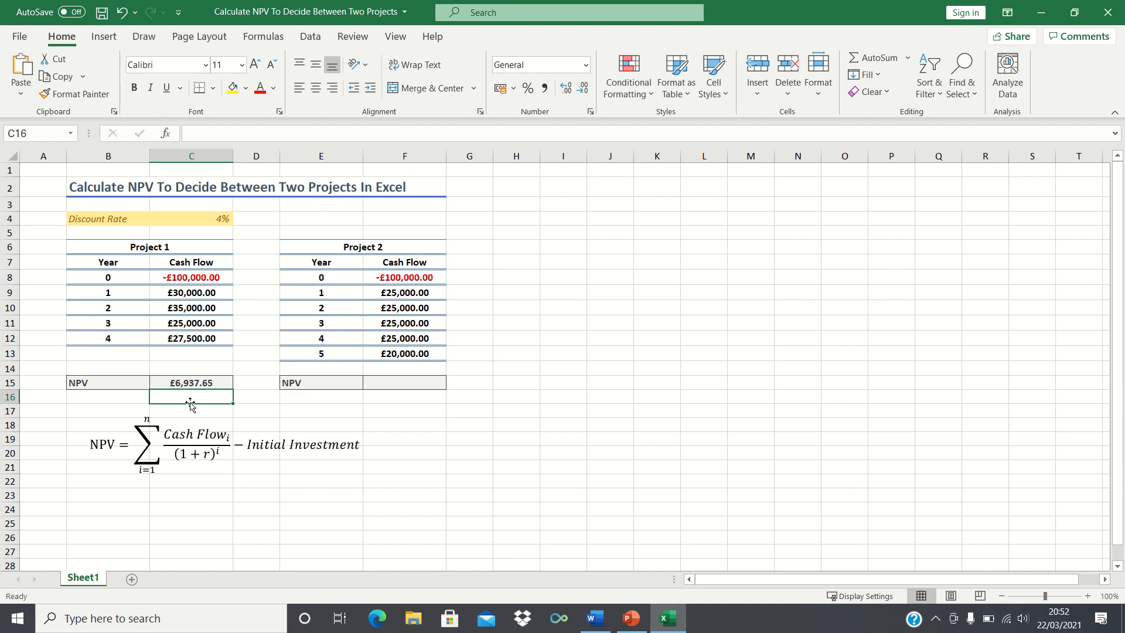
# - Enter =NPV(C4,F9:F13)+F8 in F15, giving Project 2's NPV of £7,185.92
pyautogui.click(405, 382)
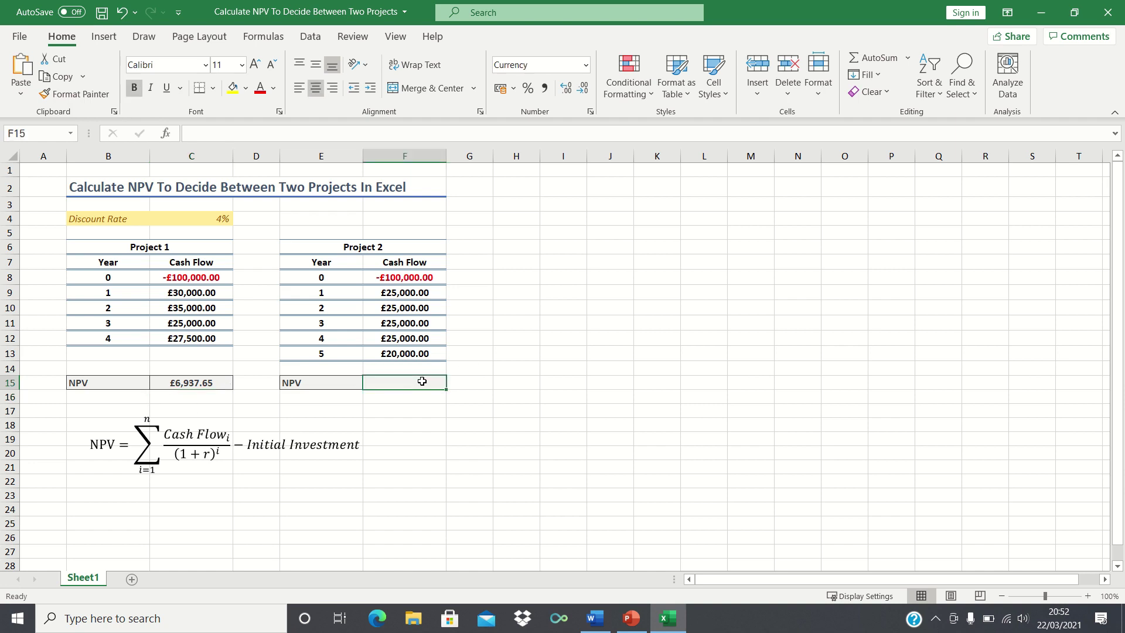
pyautogui.write('=NPV')
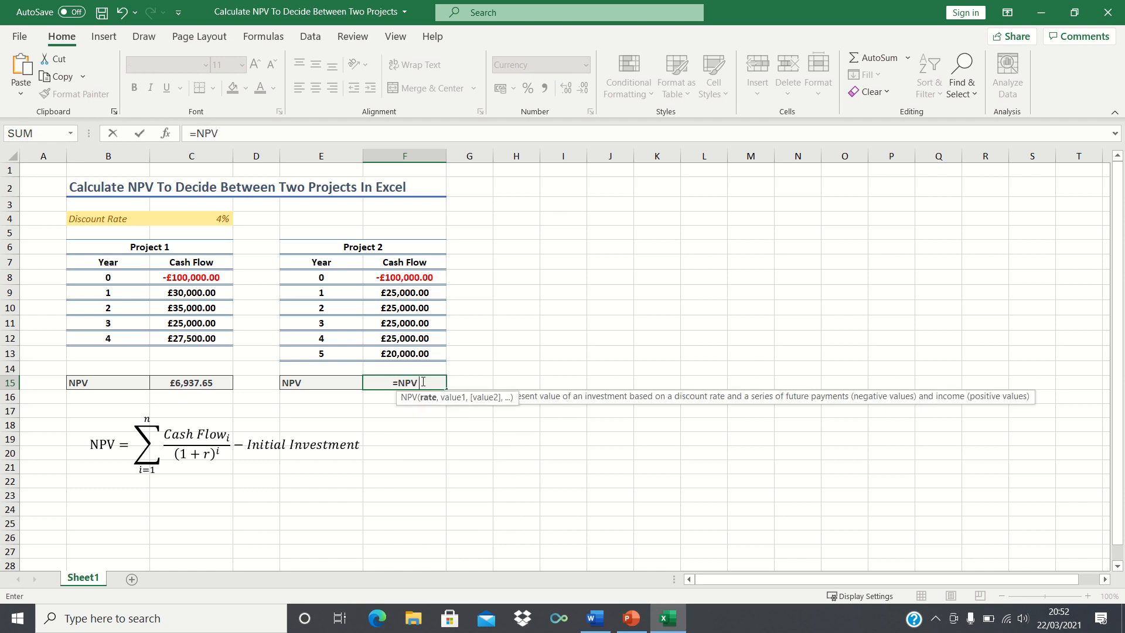
pyautogui.click(190, 218)
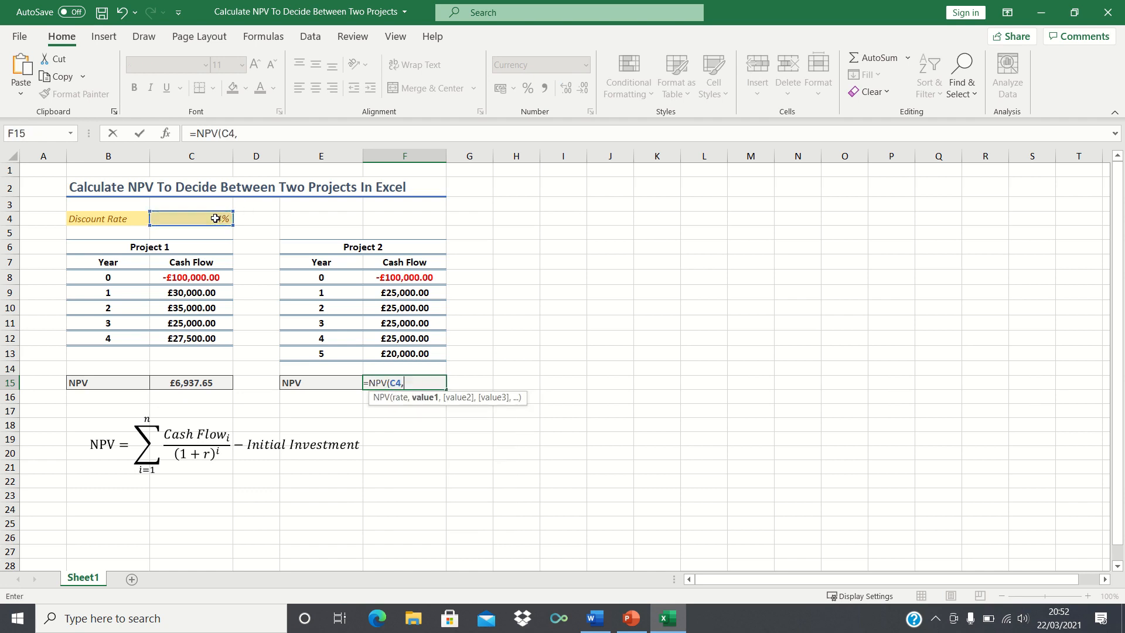
pyautogui.click(404, 292)
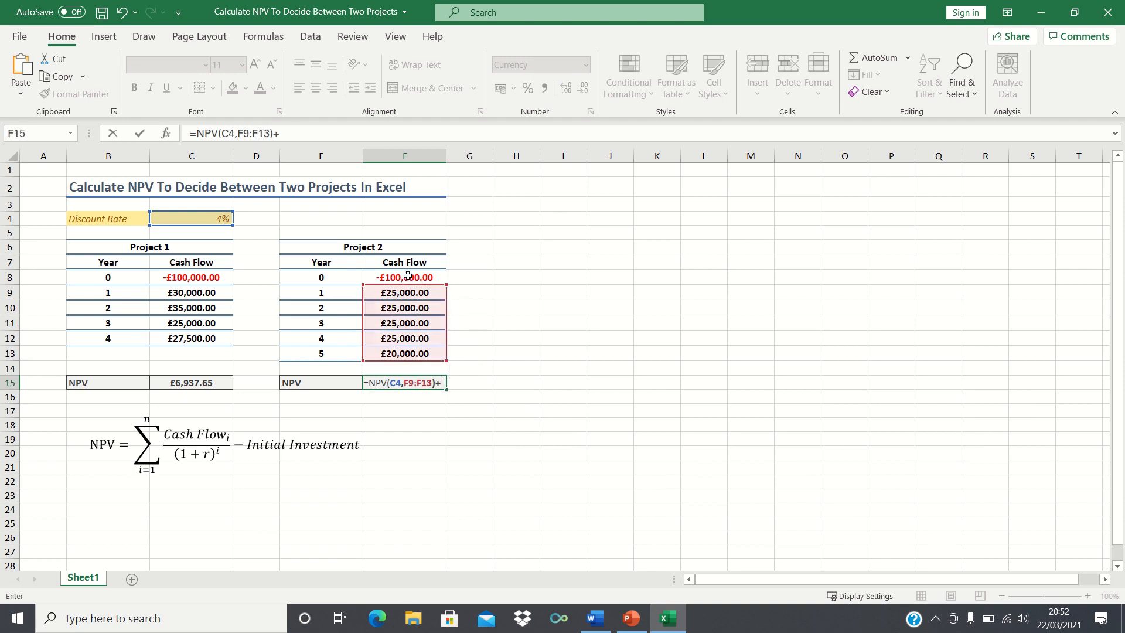
pyautogui.press('Return')
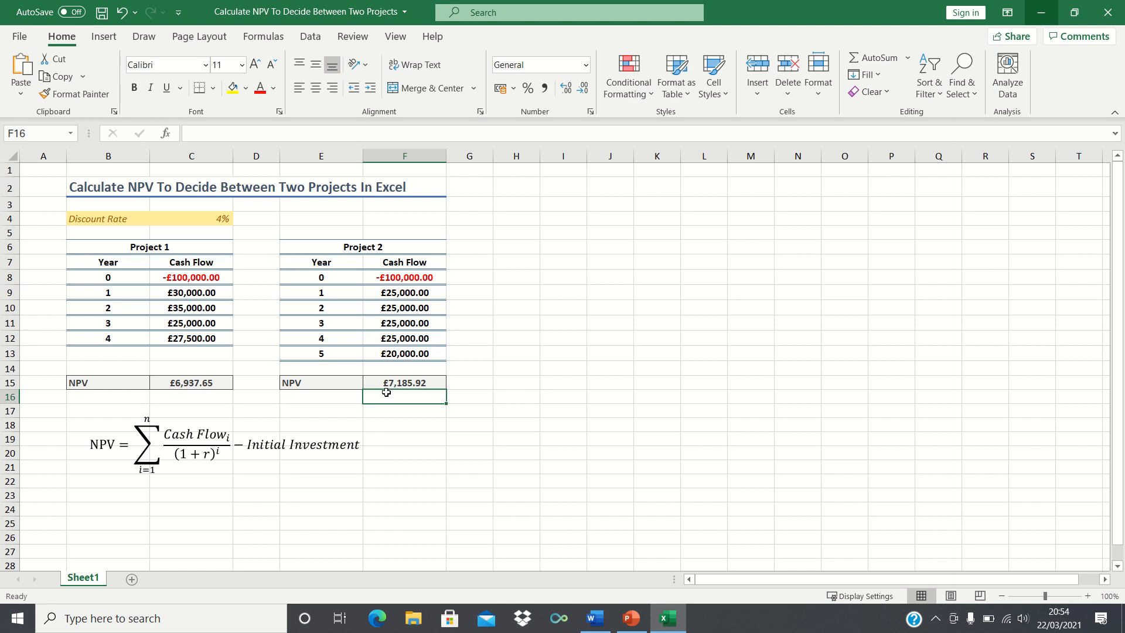
pyautogui.moveTo(199, 395)
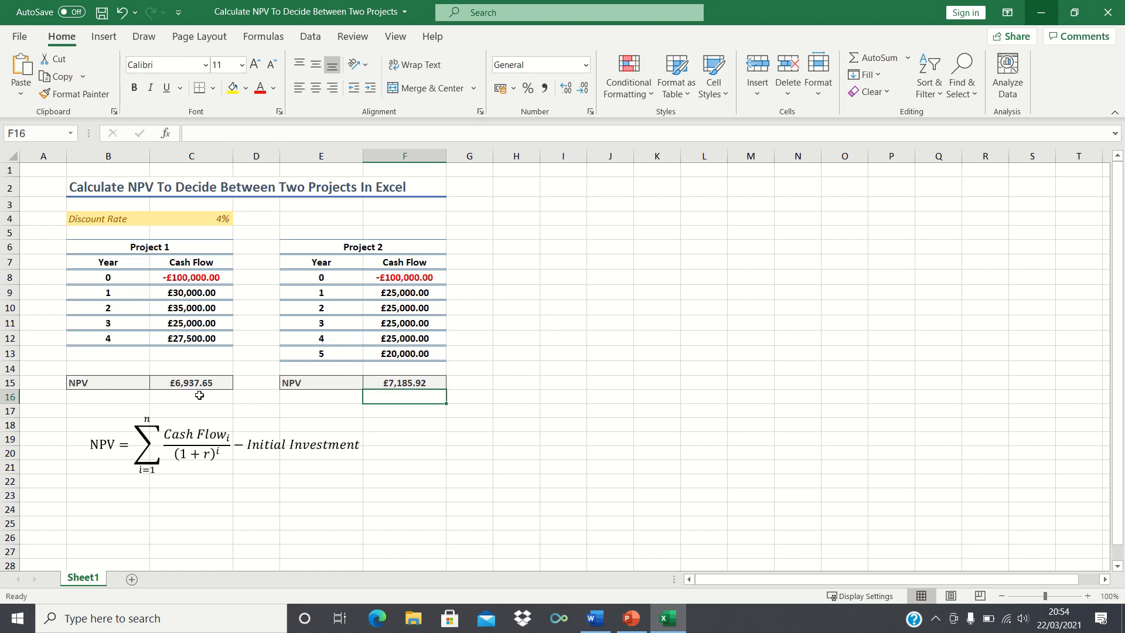
pyautogui.moveTo(404, 402)
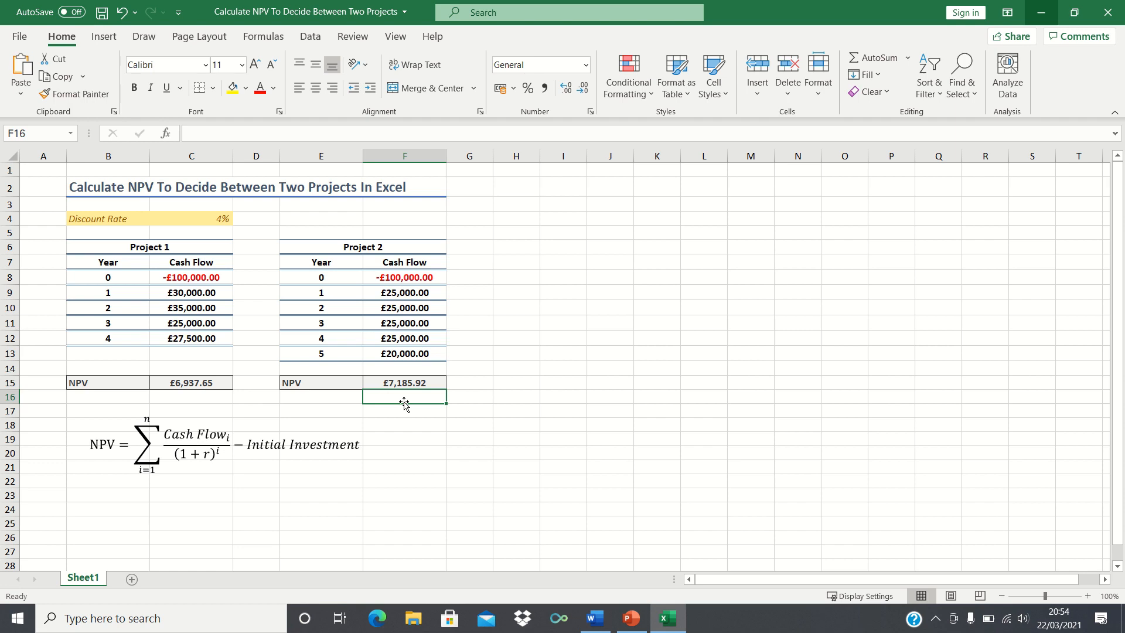
pyautogui.moveTo(398, 408)
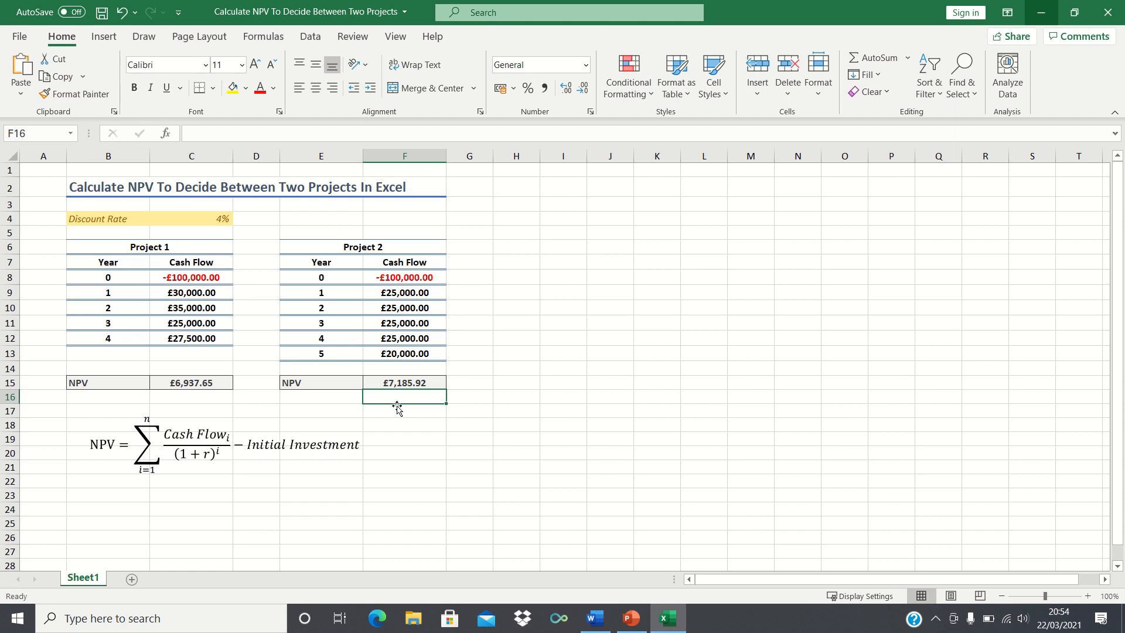
pyautogui.moveTo(210, 392)
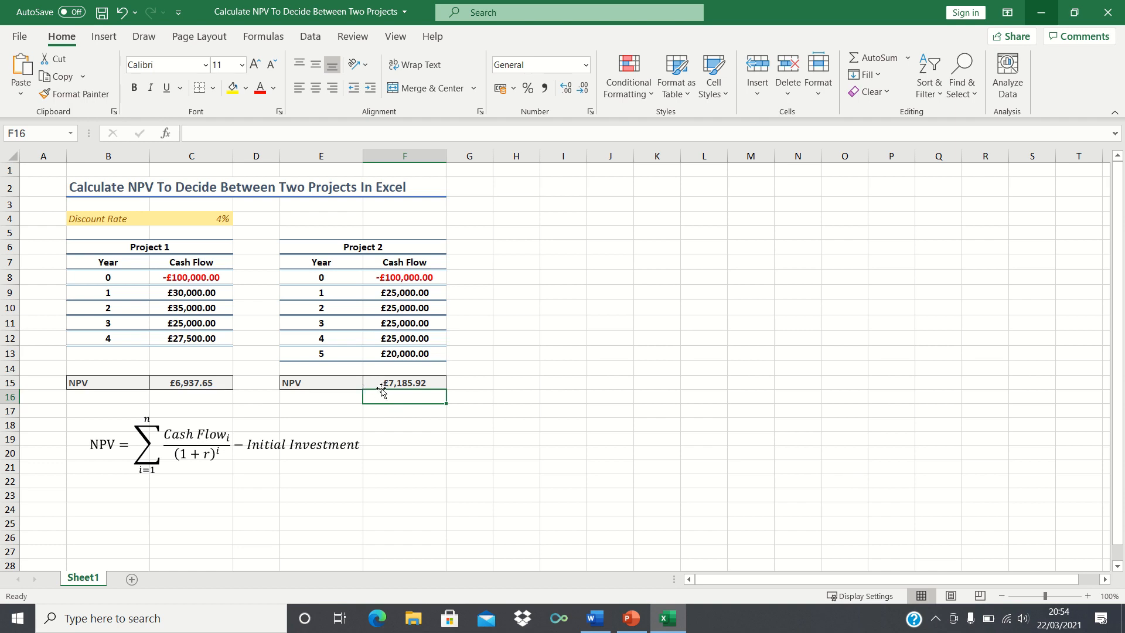
pyautogui.moveTo(382, 414)
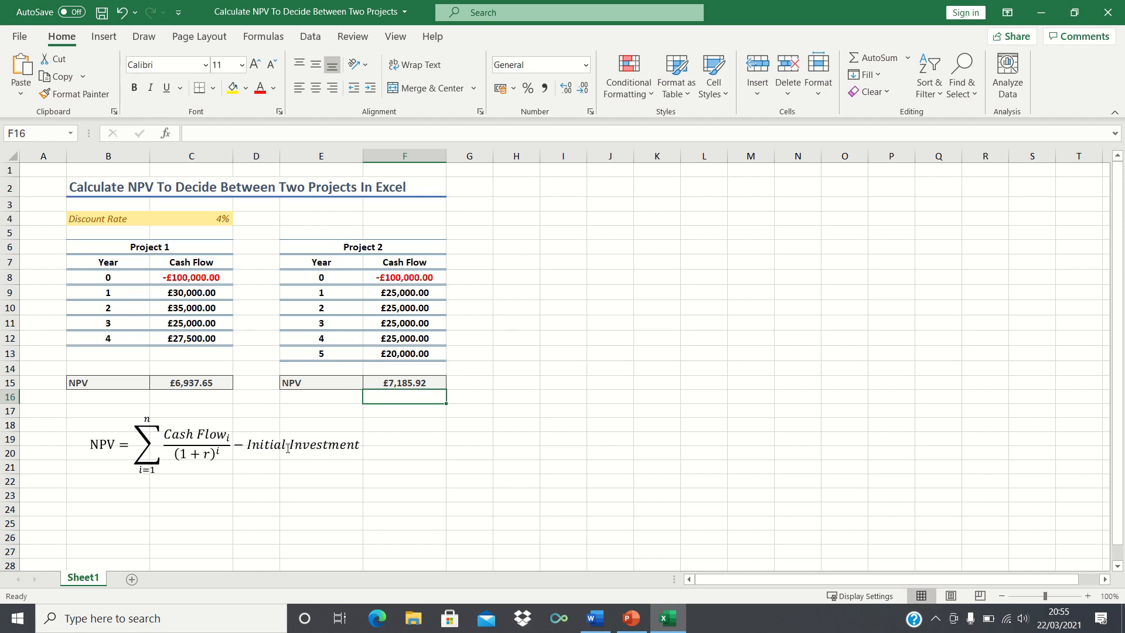
pyautogui.moveTo(287, 449)
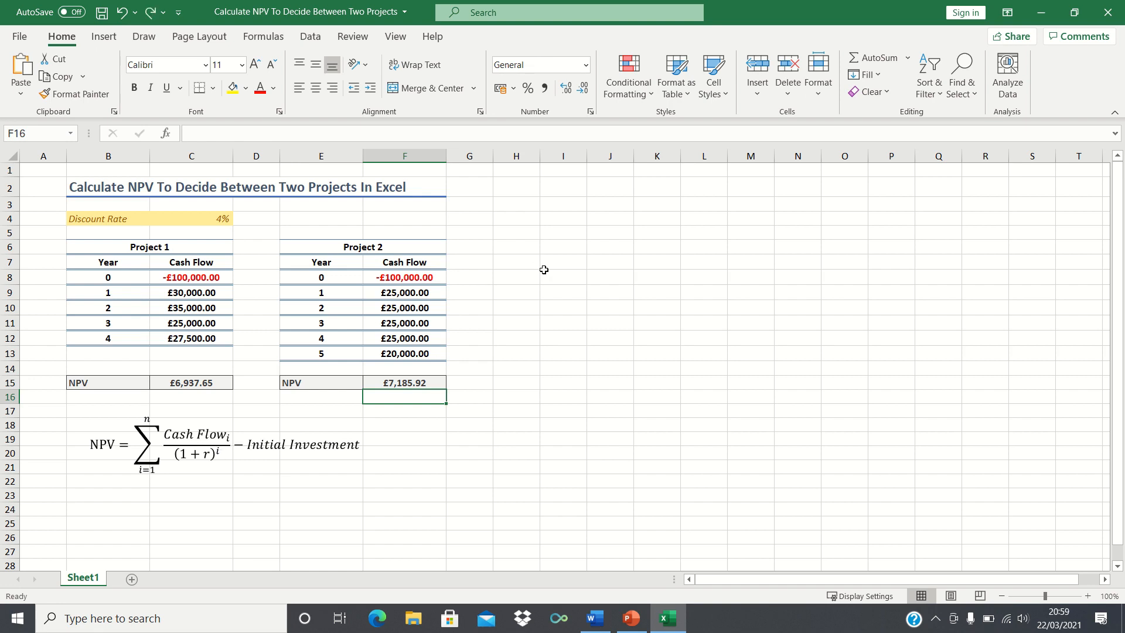
pyautogui.click(469, 291)
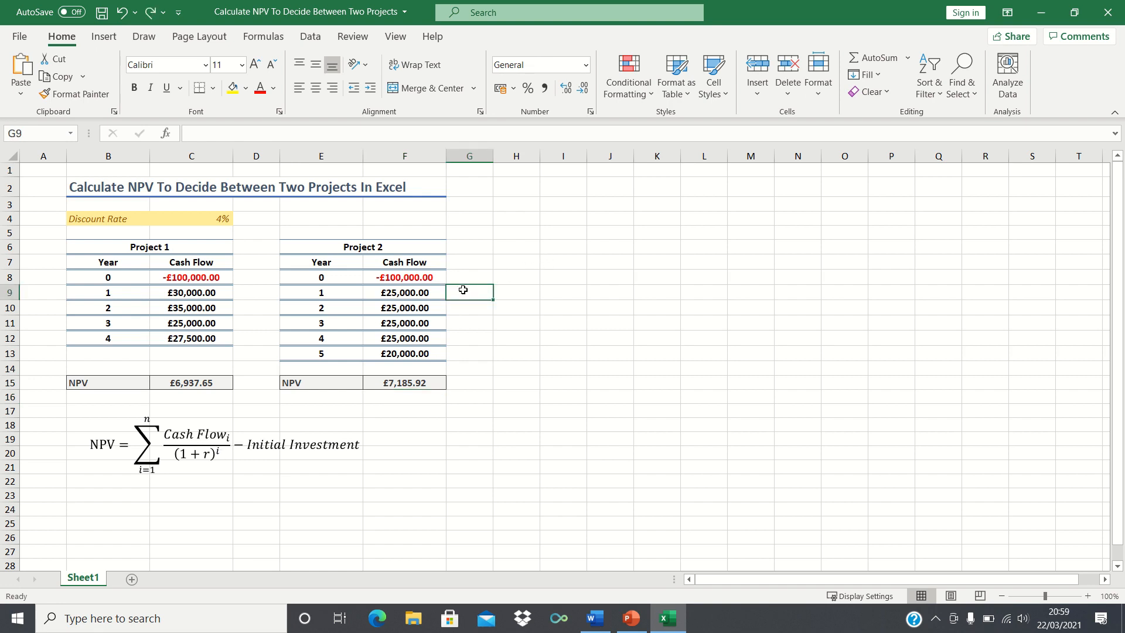
# - Enter =F9/(1+$C$4)^E9 in G9 and fill down to G13 for years 1–5
pyautogui.write('=F9')
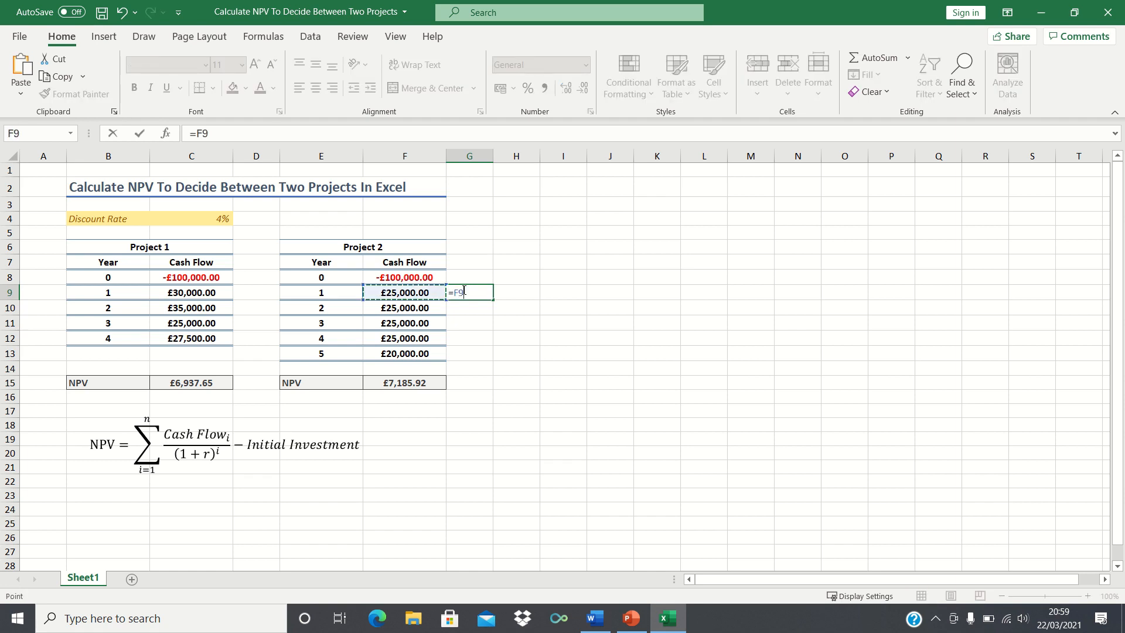
pyautogui.write('/(1+')
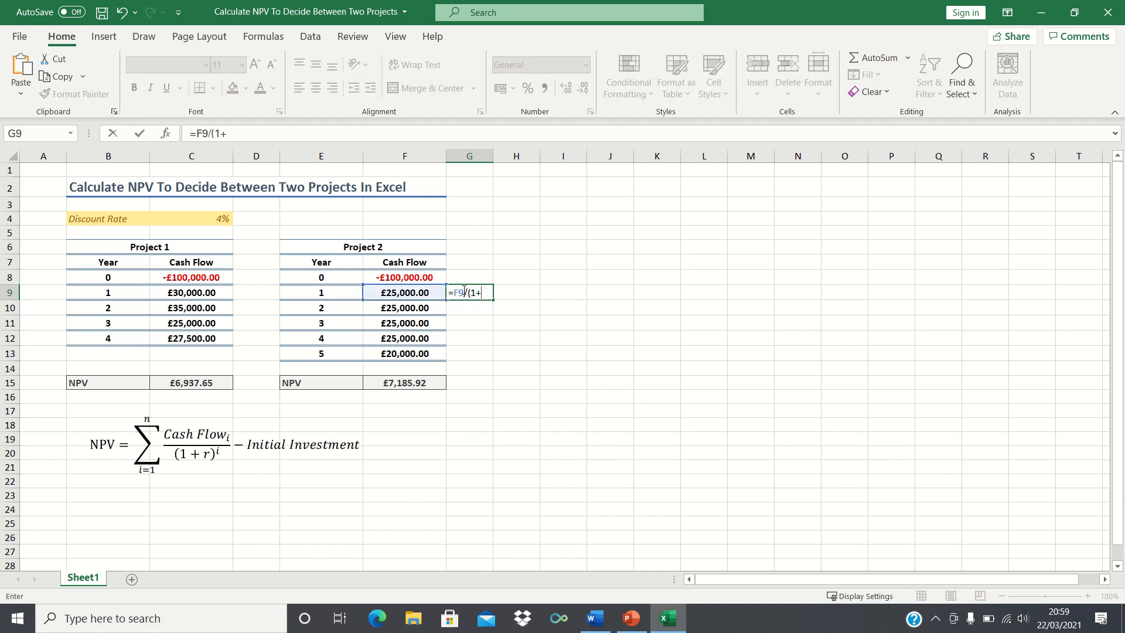
pyautogui.click(191, 219)
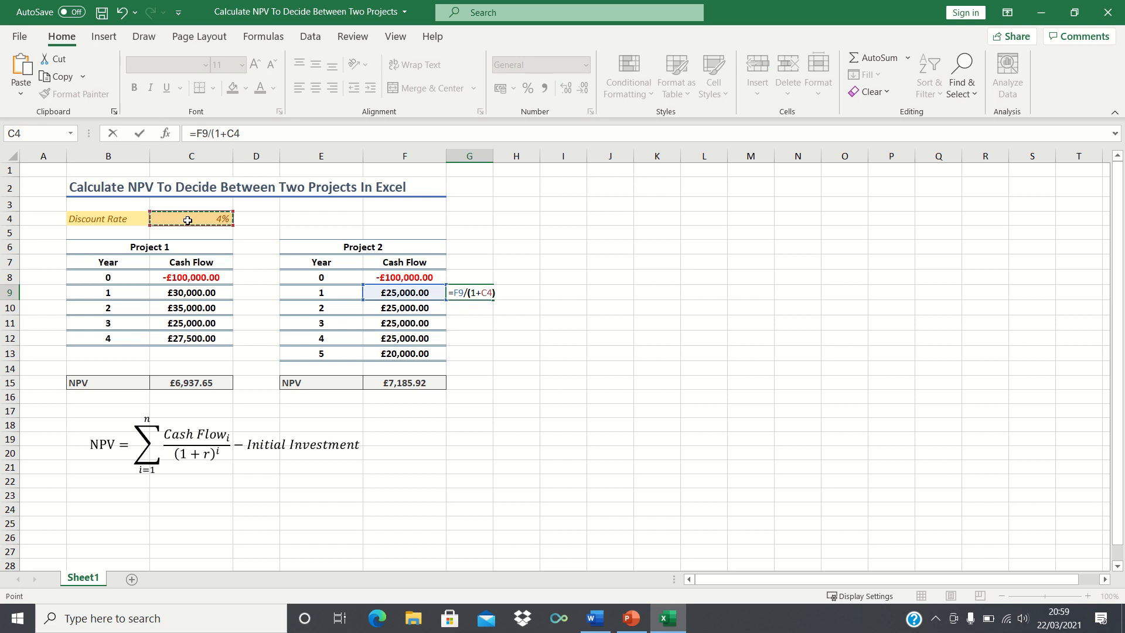
pyautogui.write('^')
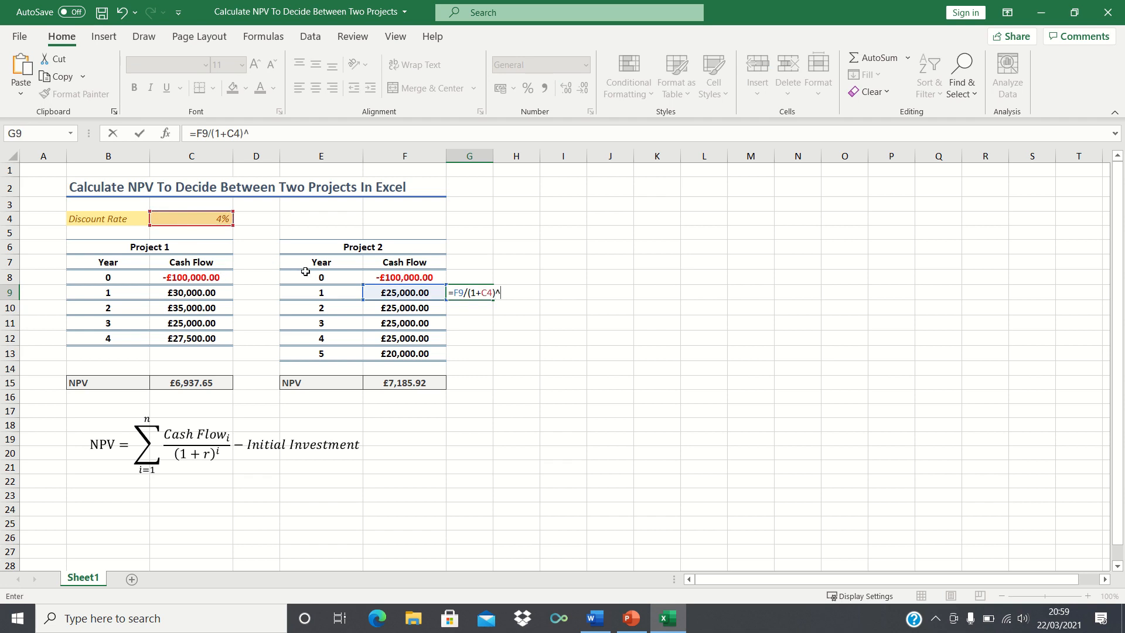
pyautogui.click(321, 292)
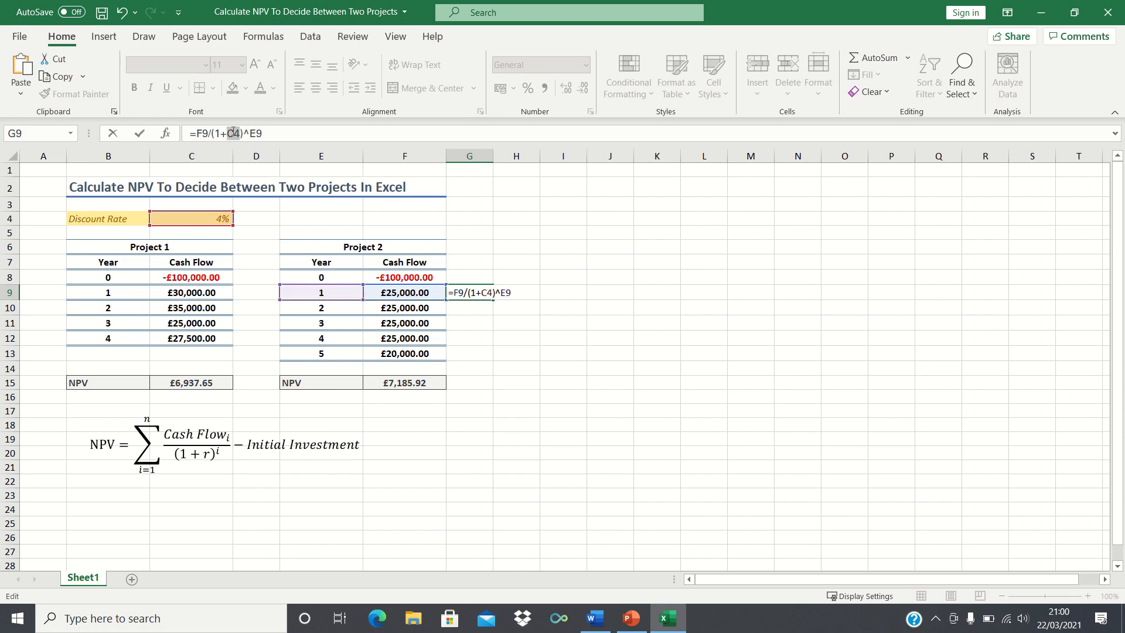
pyautogui.press('Return')
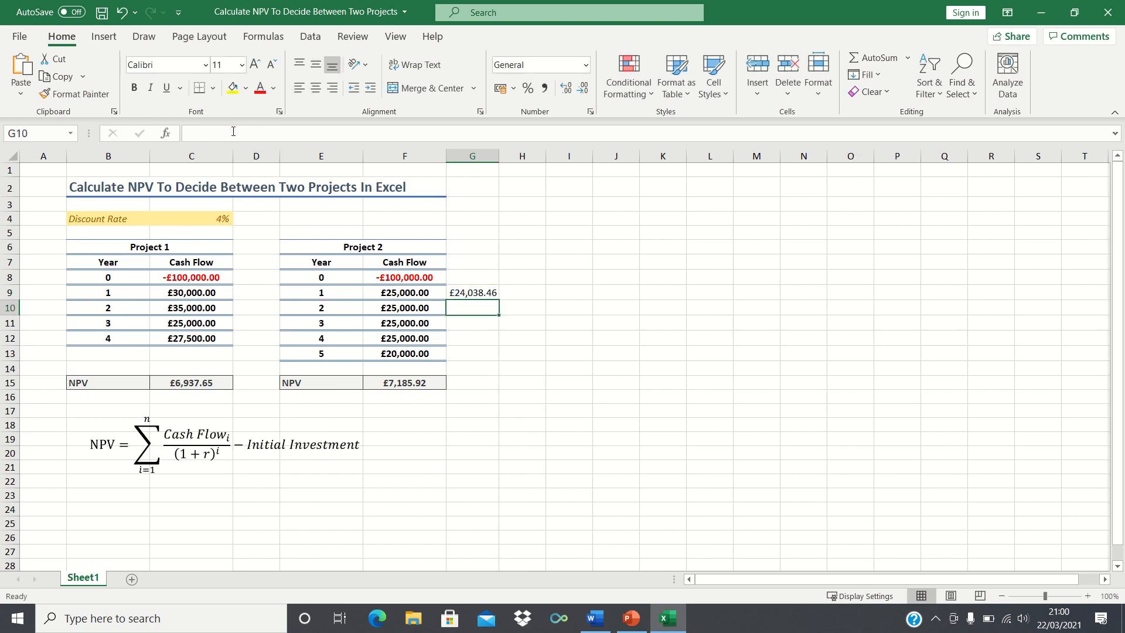
pyautogui.click(472, 292)
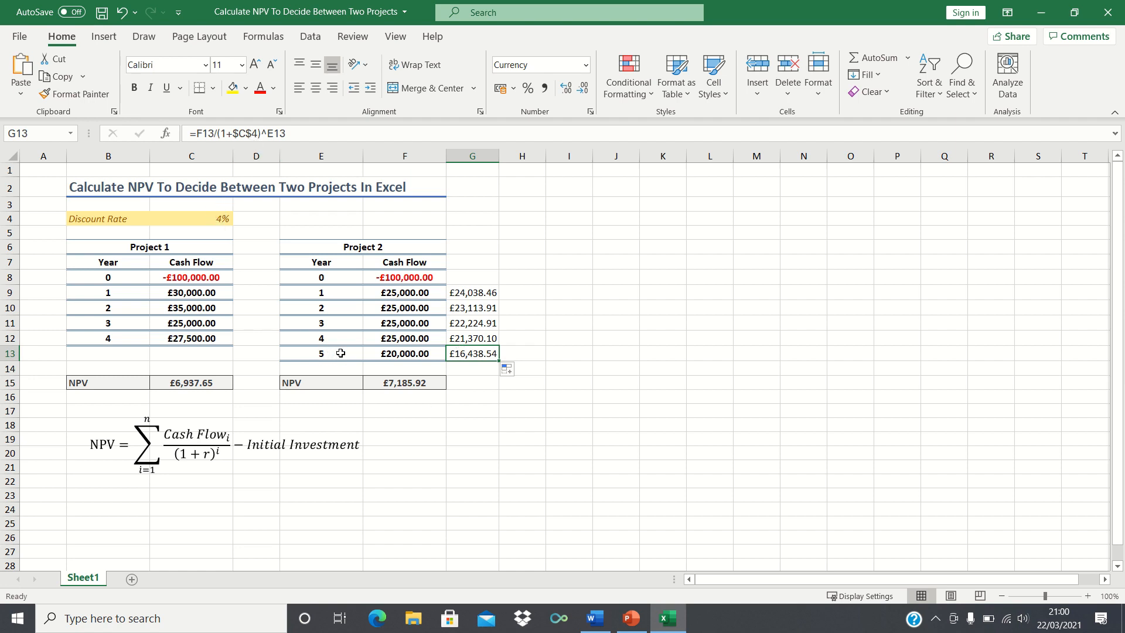
# - Enter =SUM(G9:G13)+F8 in G14 and make the £7,185.92 total bold
pyautogui.click(471, 368)
pyautogui.write('=sum(G9:G13)')
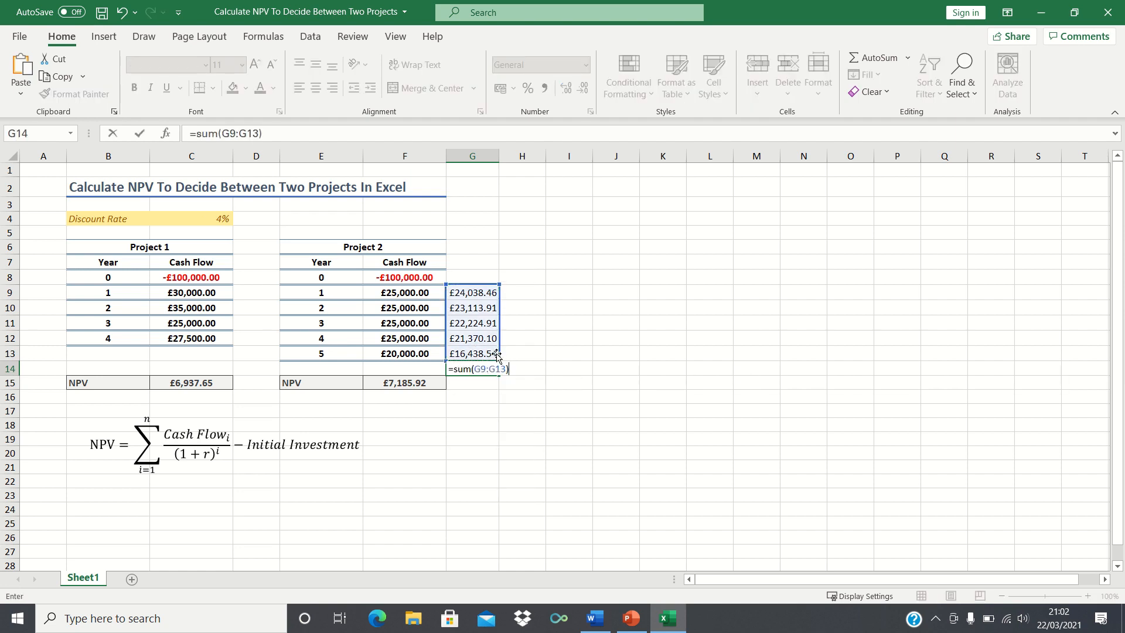
pyautogui.click(405, 277)
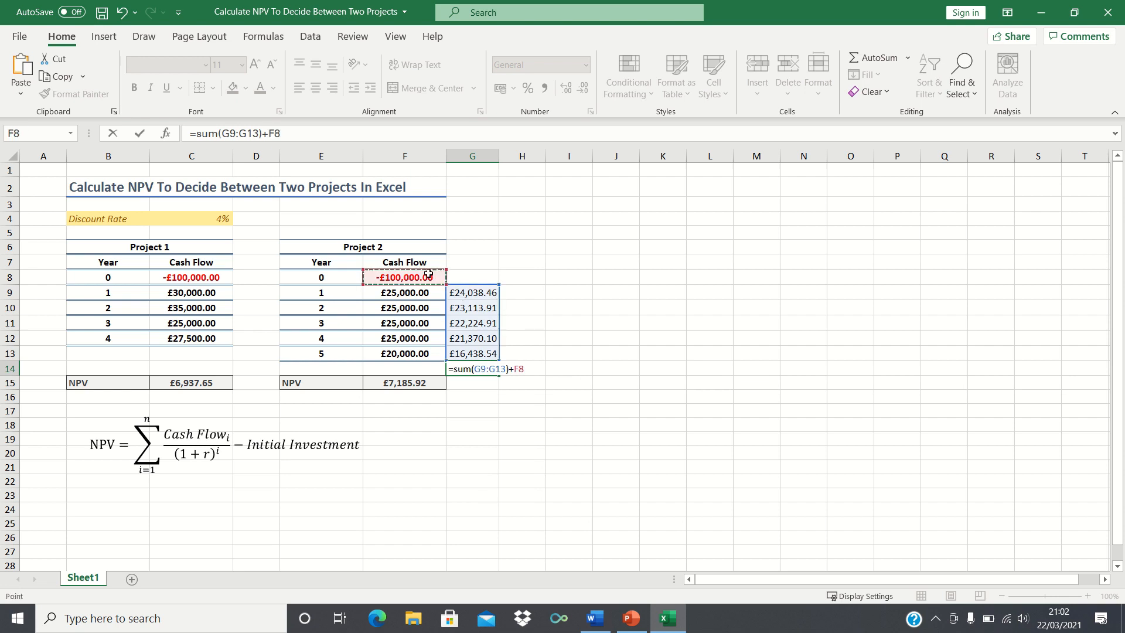
pyautogui.press('Return')
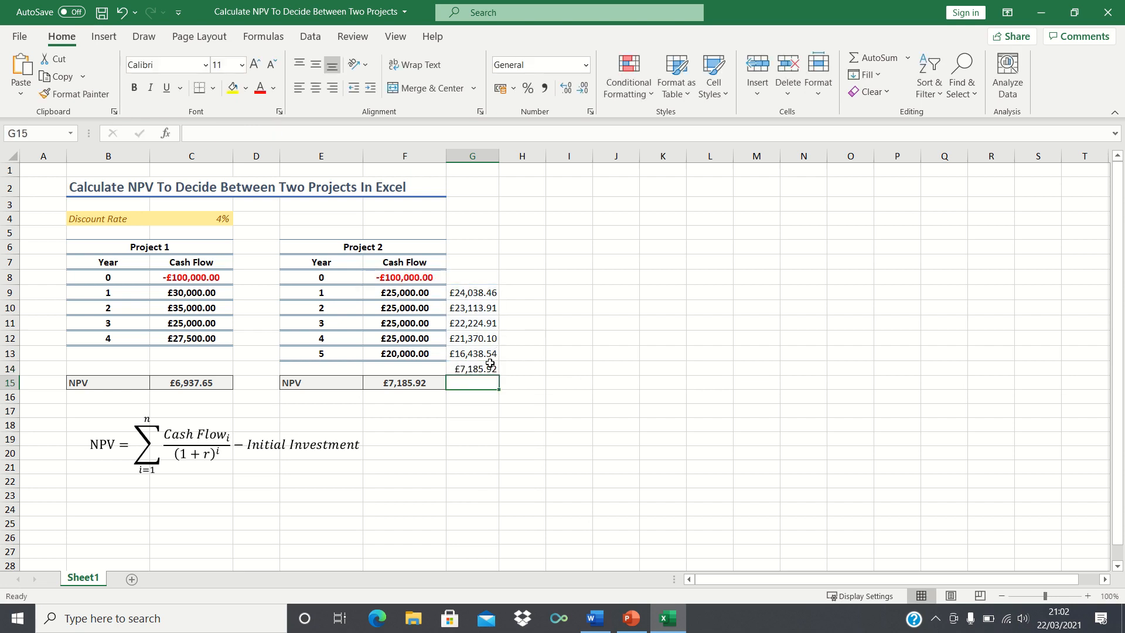
pyautogui.click(471, 368)
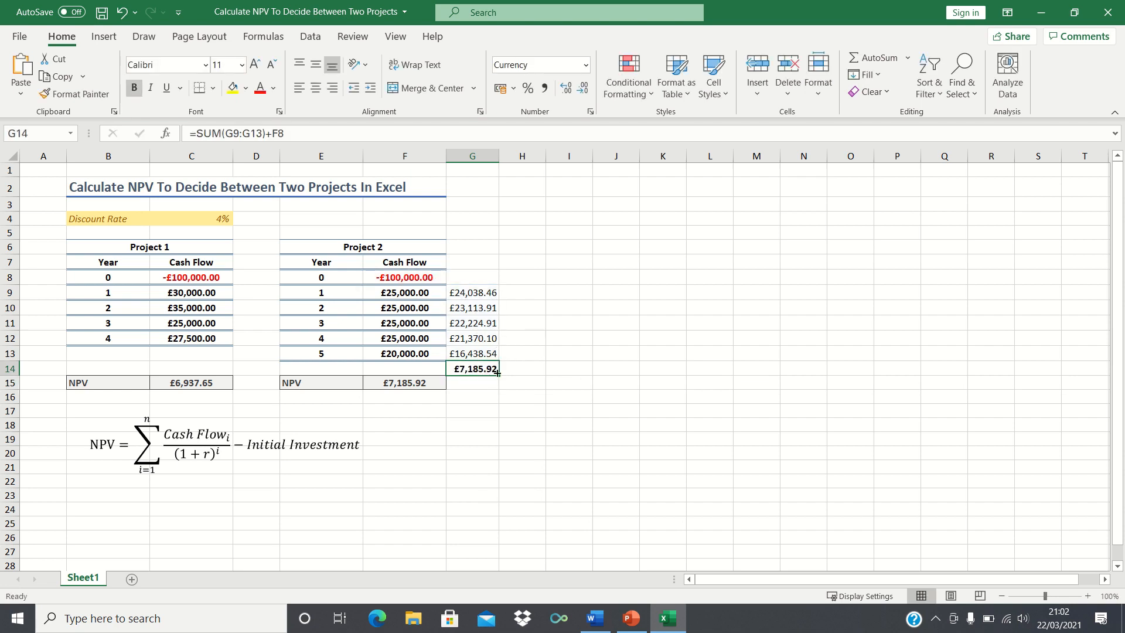
pyautogui.moveTo(420, 393)
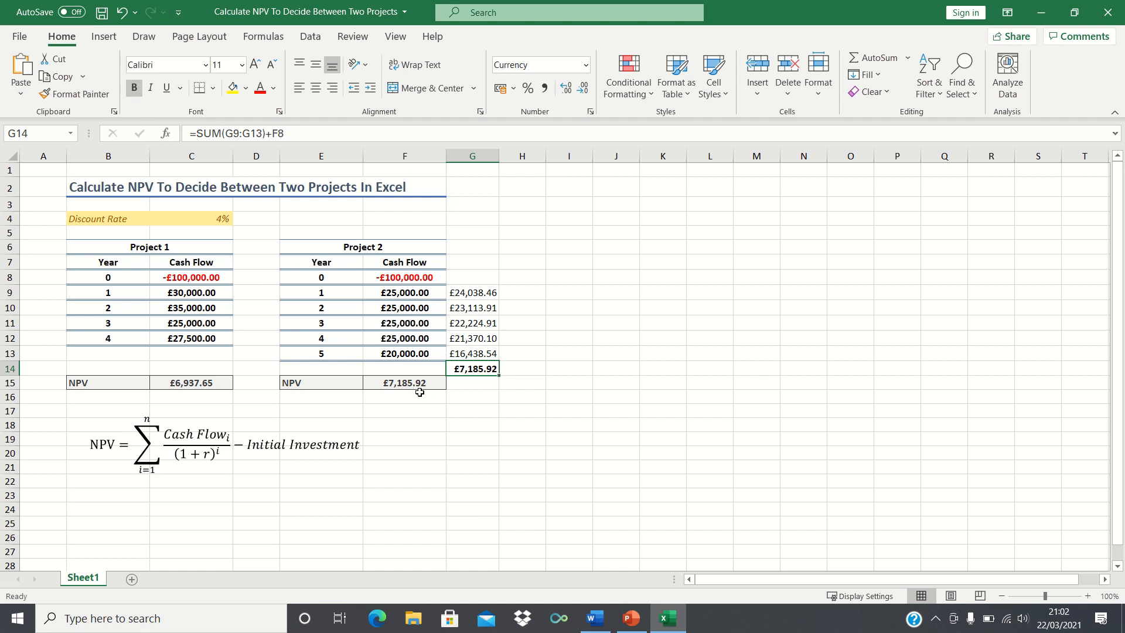
pyautogui.moveTo(514, 378)
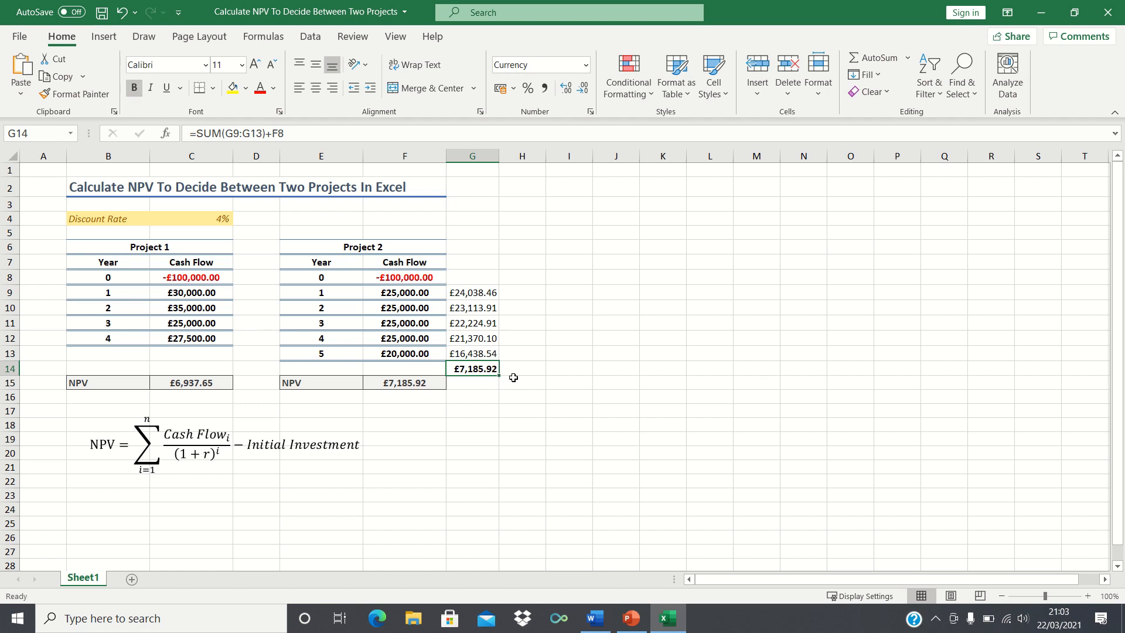